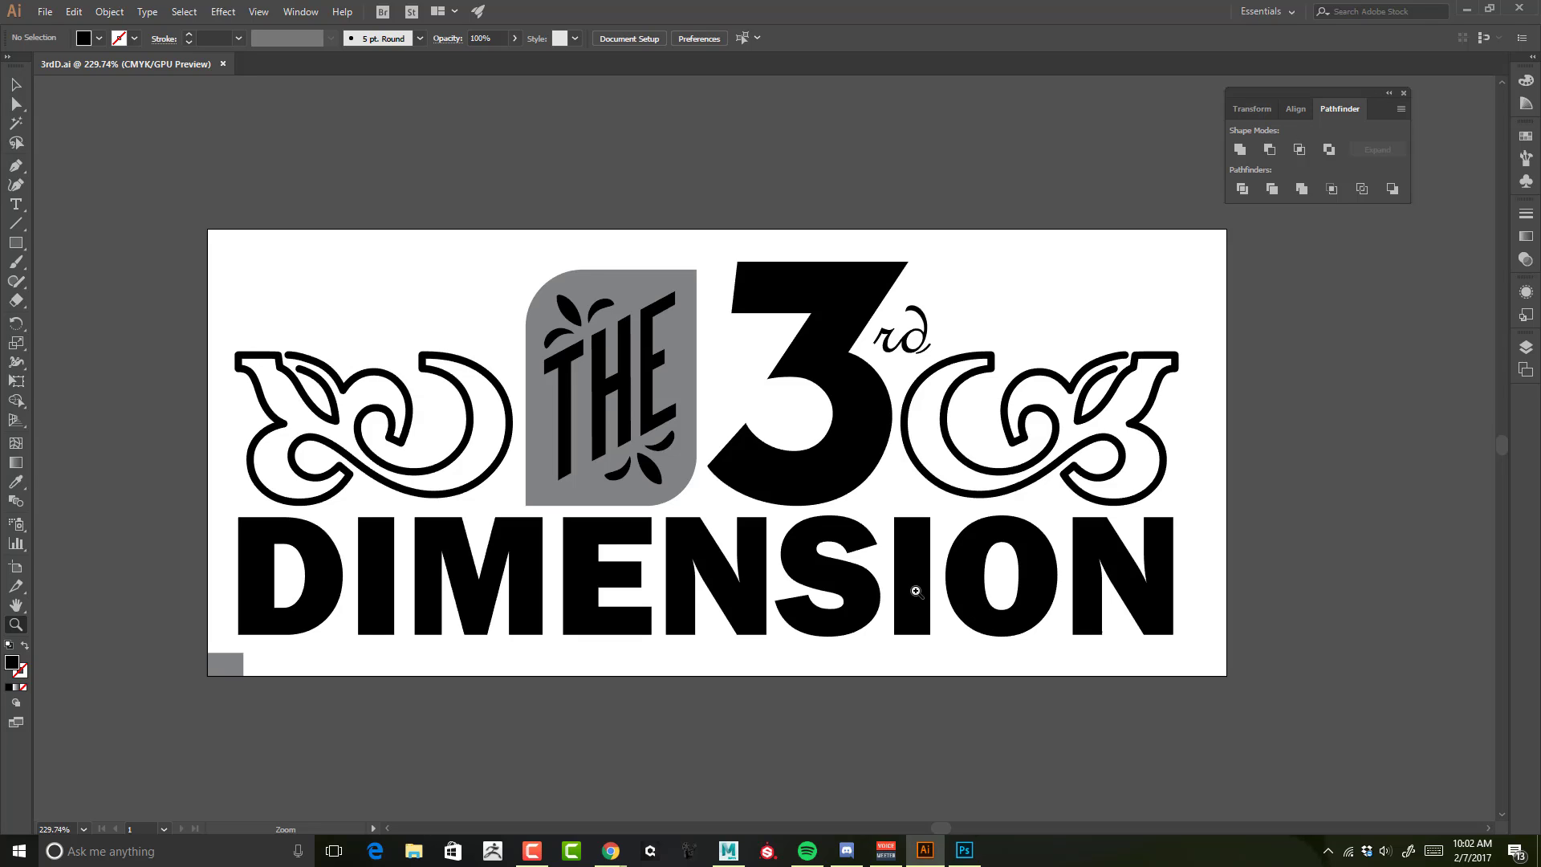
{"action": "mouse_move", "coordinate": [913, 511]}
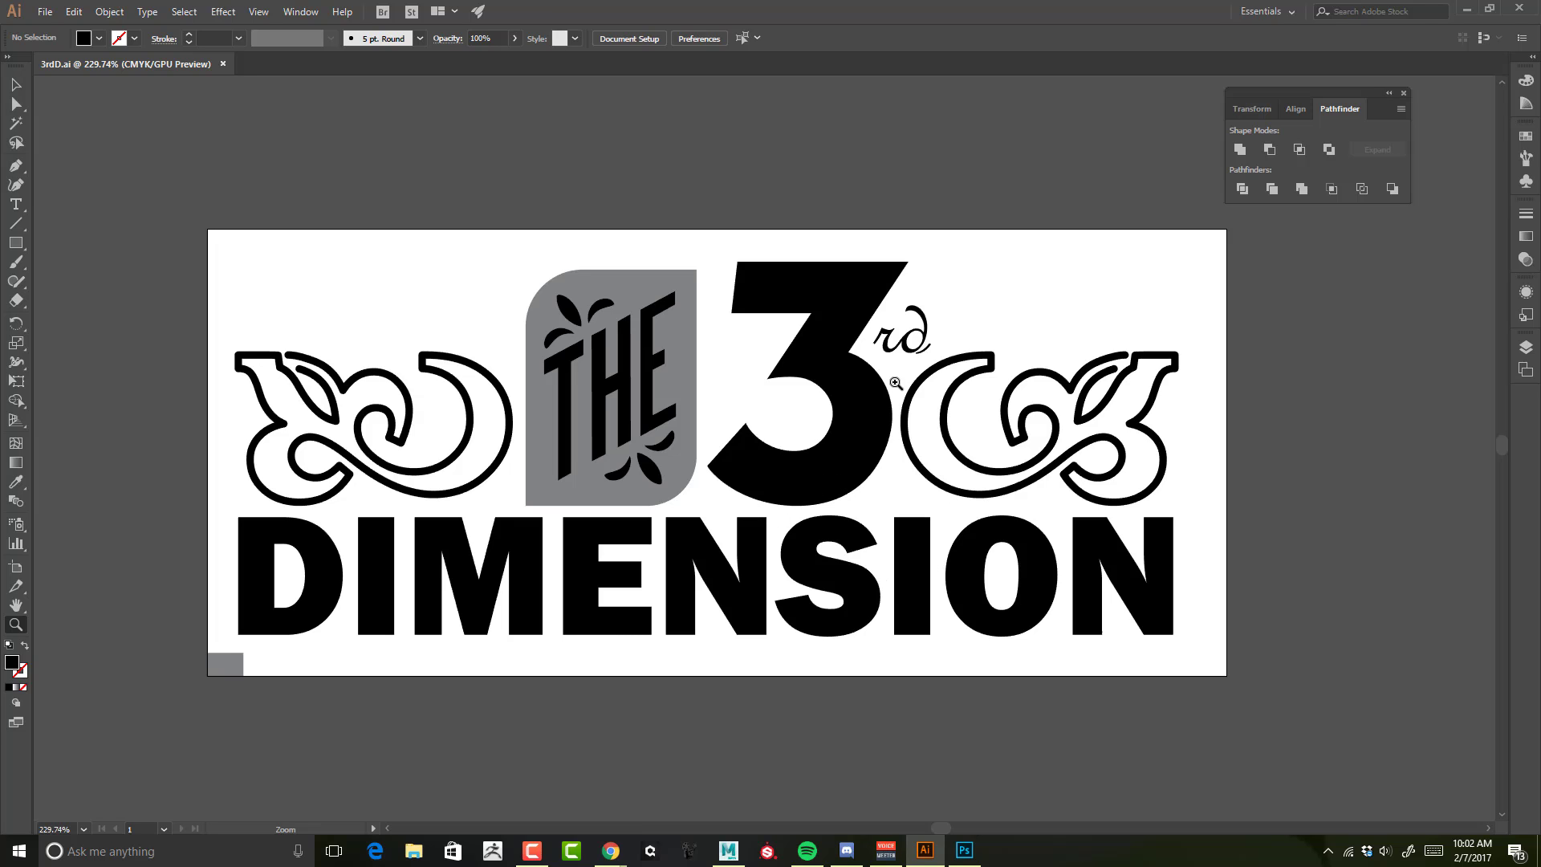
Switch from the flat Illustrator artwork to the extruded 3D title scene in Maya.
{"action": "left_click", "coordinate": [727, 850]}
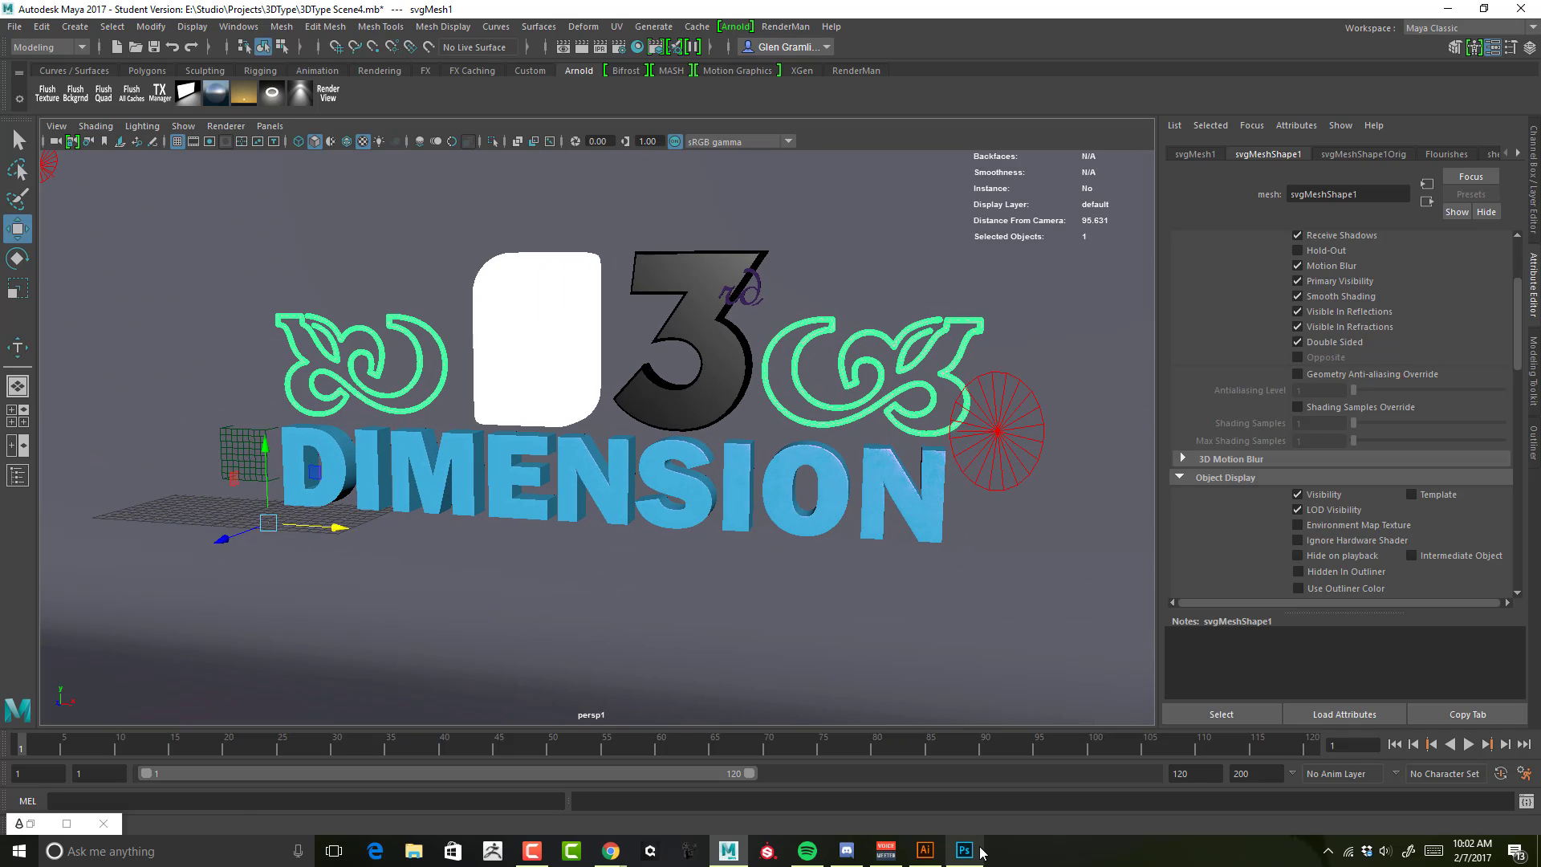
Show the 3DType.exr composite in Photoshop, then return to the Illustrator vector design.
{"action": "left_click", "coordinate": [961, 851]}
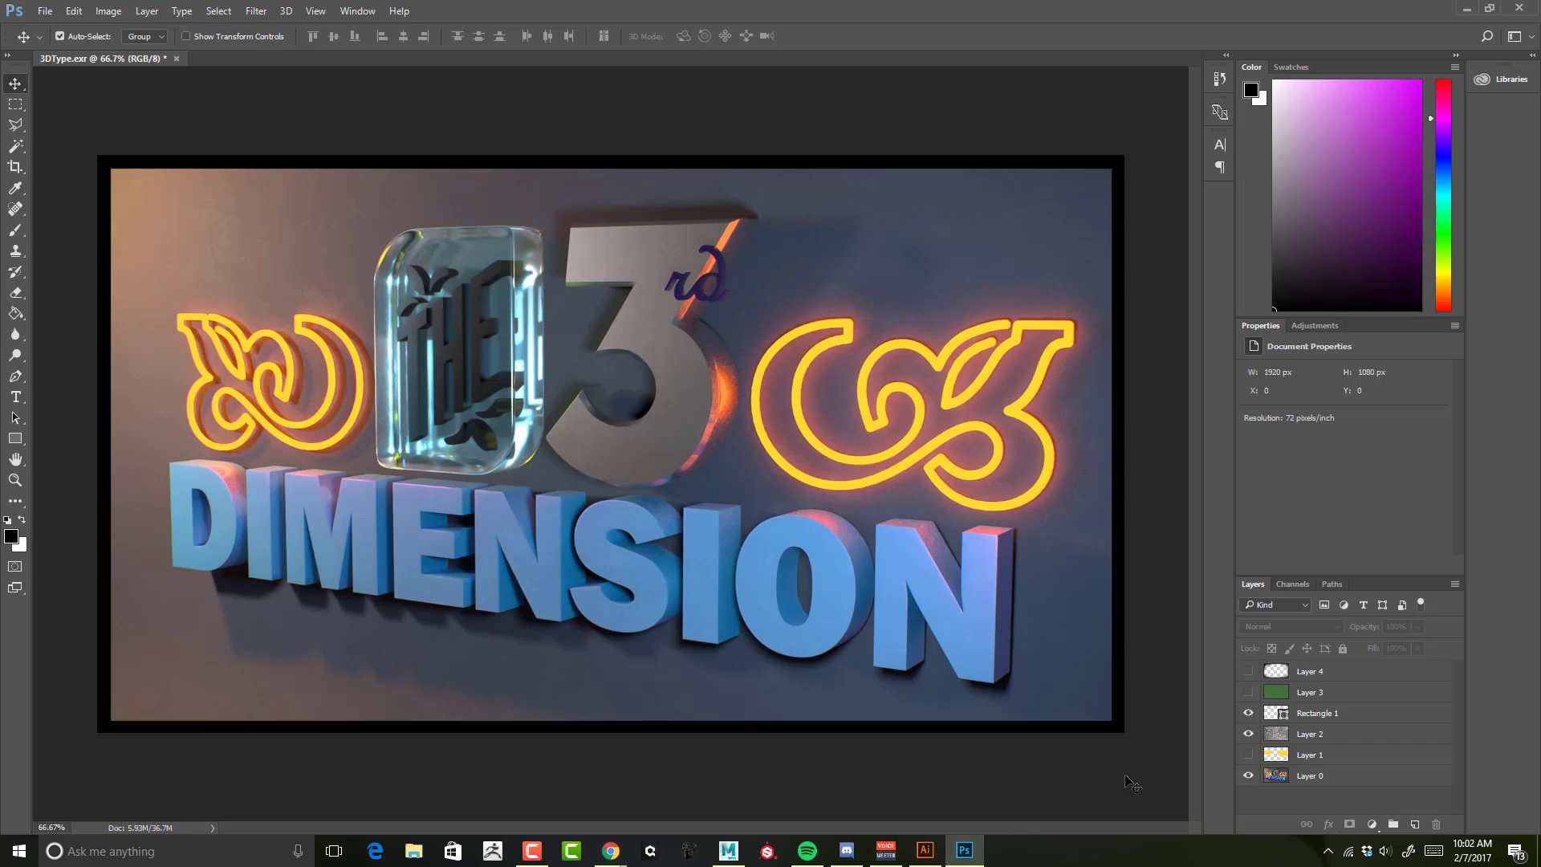
{"action": "mouse_move", "coordinate": [1167, 741]}
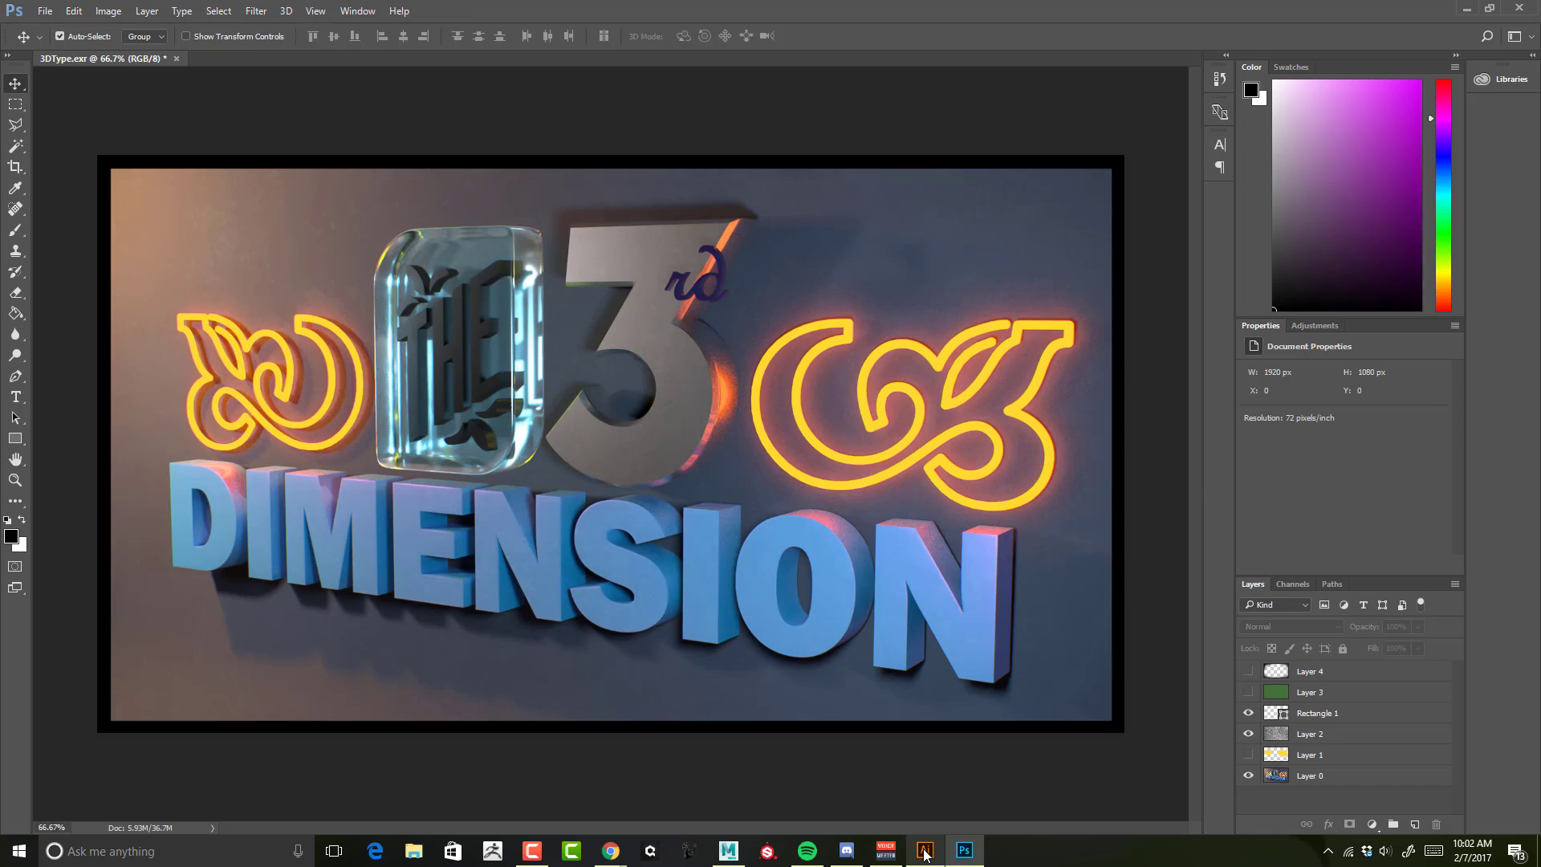
{"action": "left_click", "coordinate": [921, 851]}
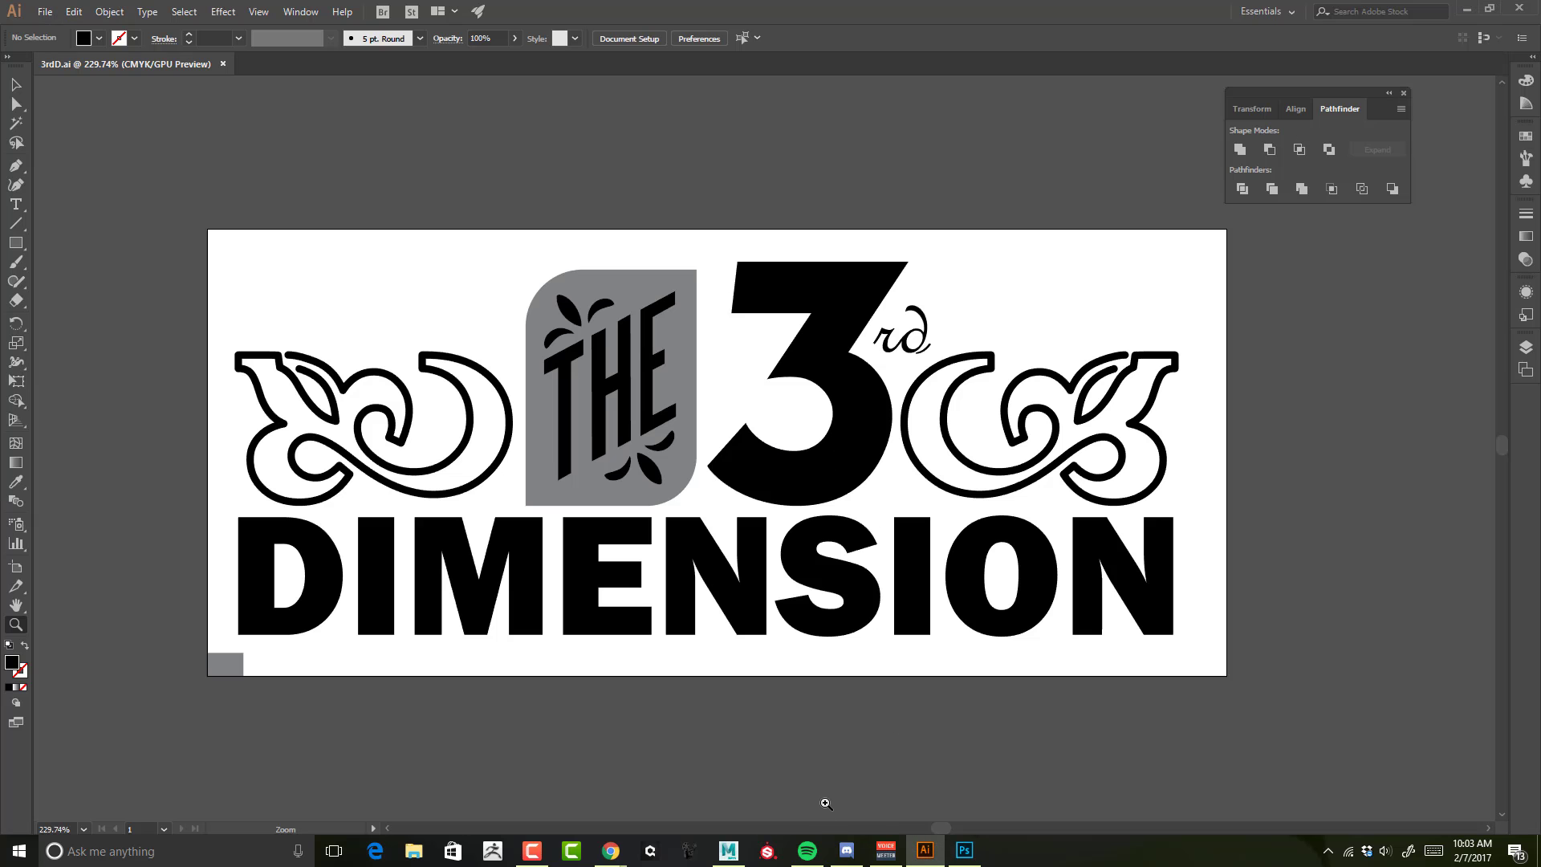
Return to the Maya scene with the blue DIMENSION lettering, green flourishes and the 3.
{"action": "left_click", "coordinate": [729, 851]}
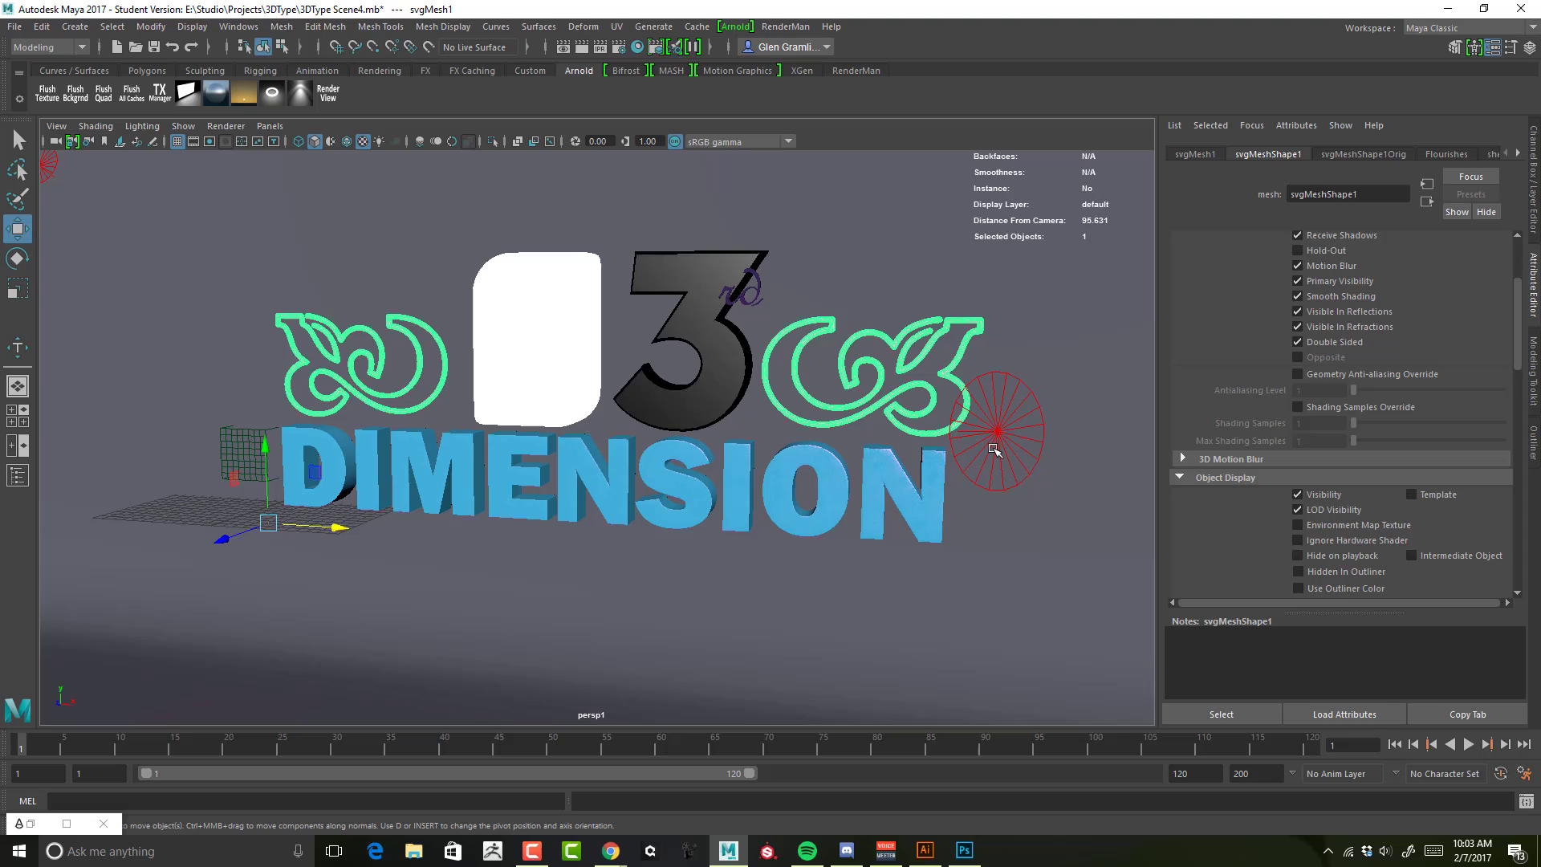
{"action": "mouse_move", "coordinate": [794, 261]}
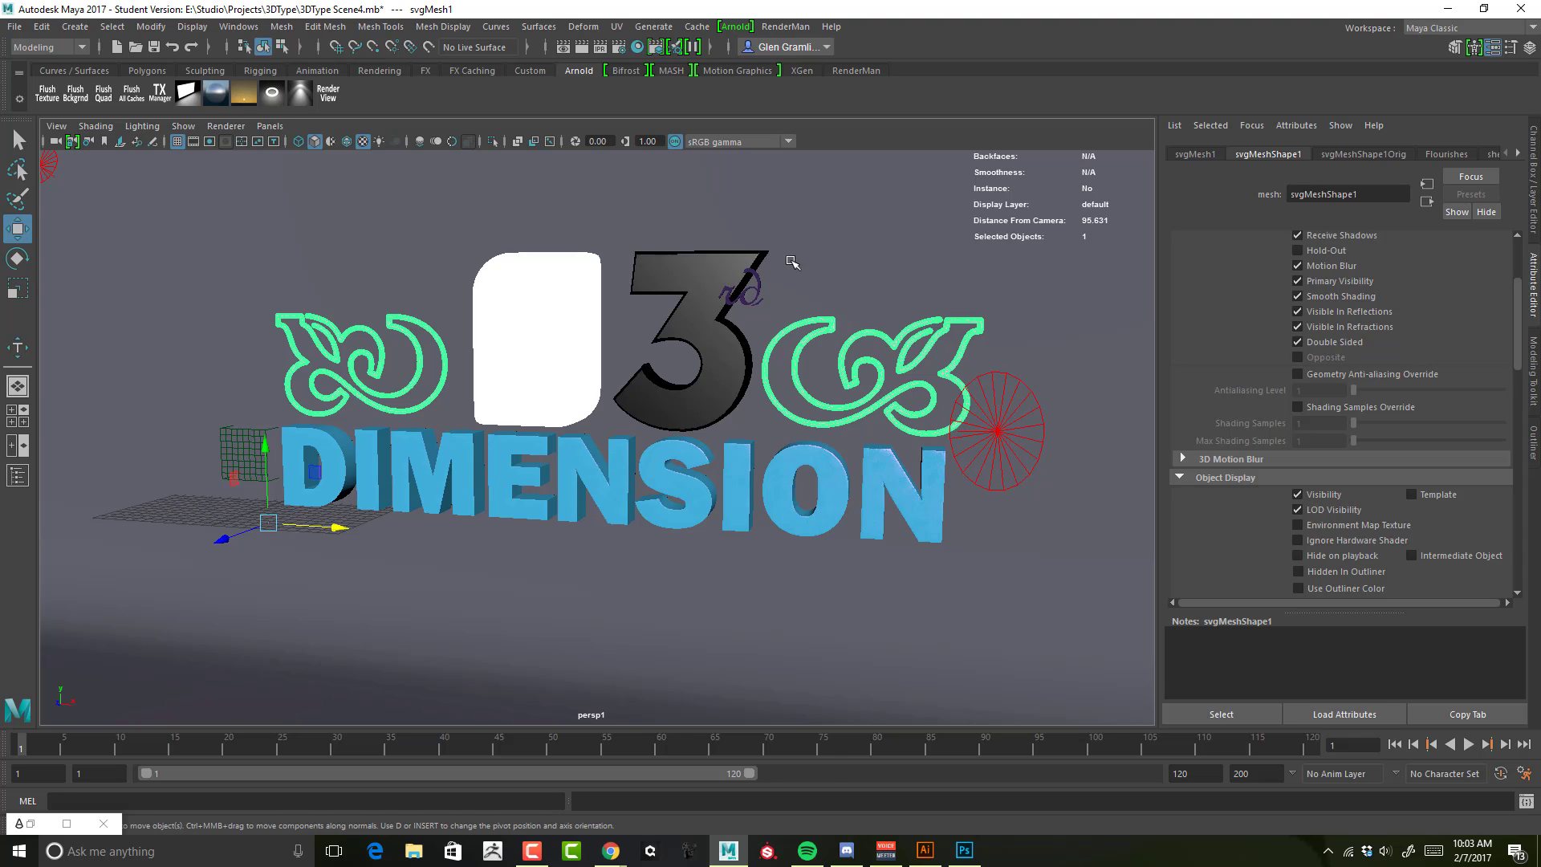
{"action": "mouse_move", "coordinate": [949, 576]}
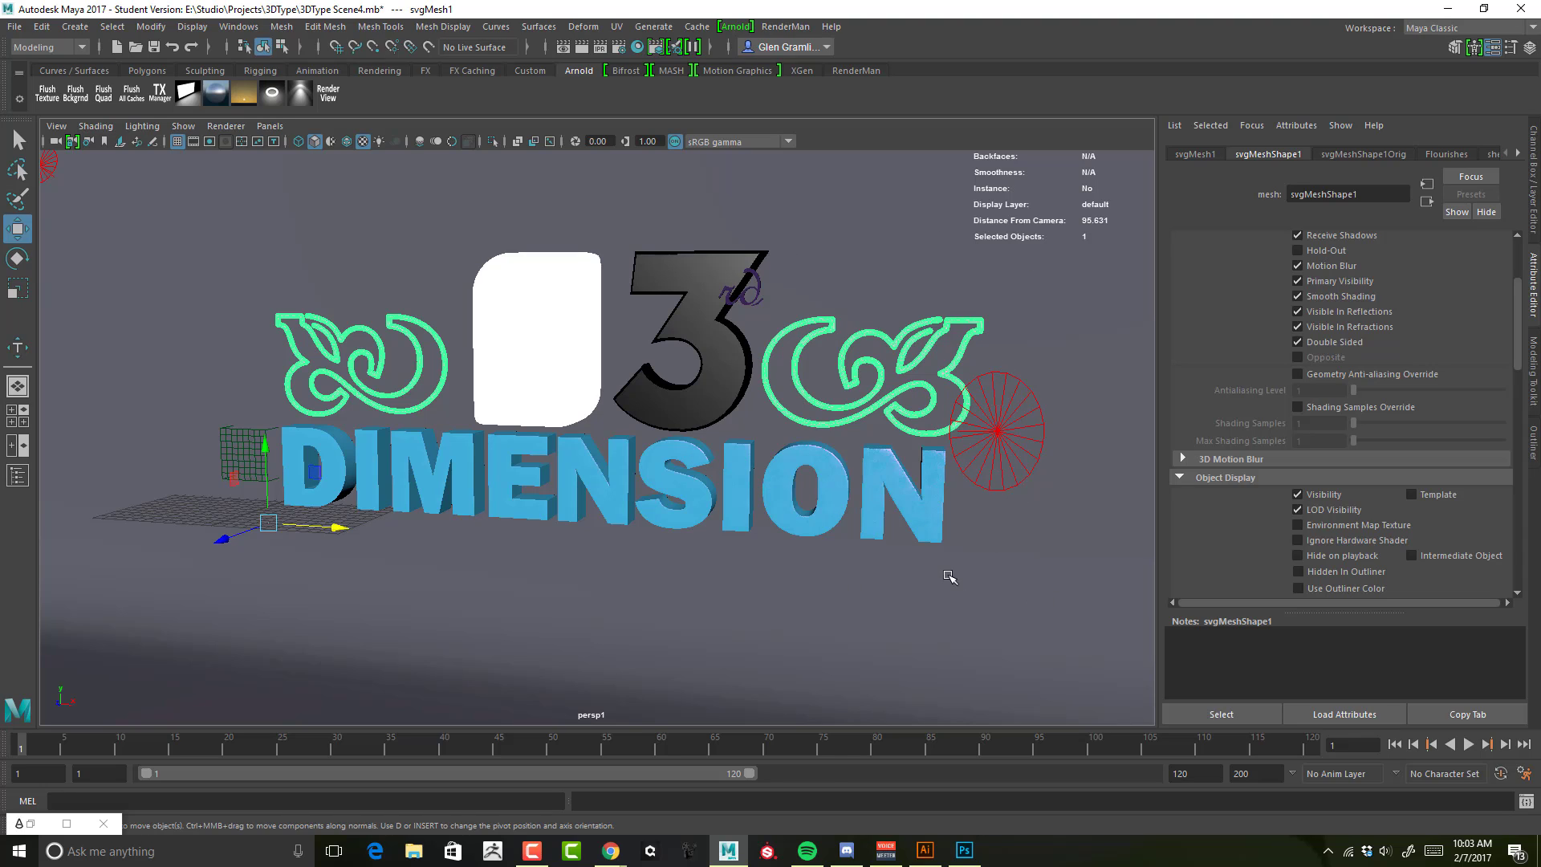
{"action": "mouse_move", "coordinate": [892, 581]}
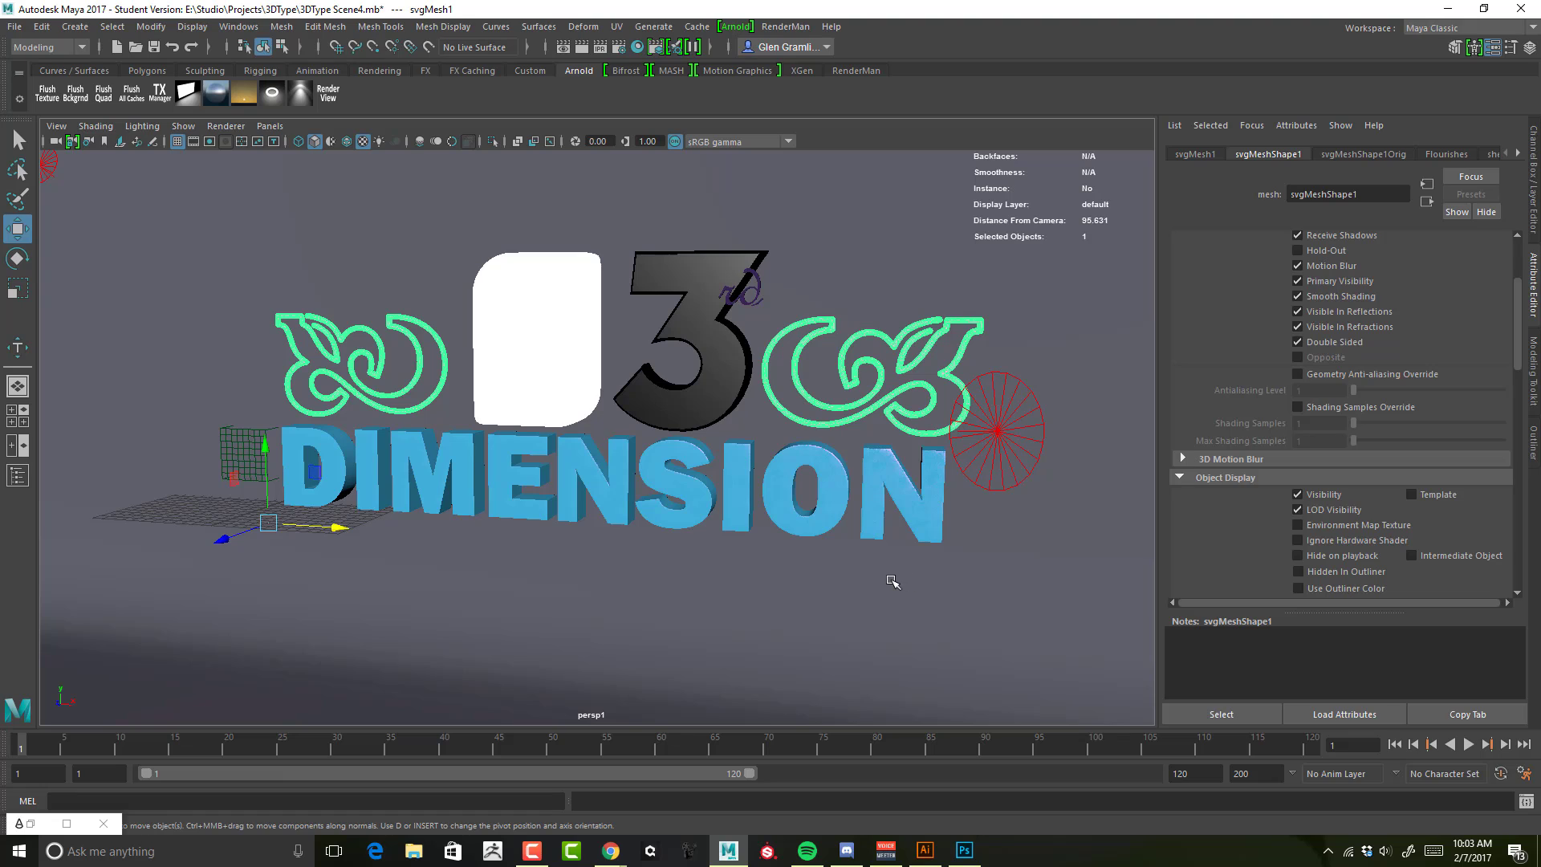
{"action": "mouse_move", "coordinate": [836, 576]}
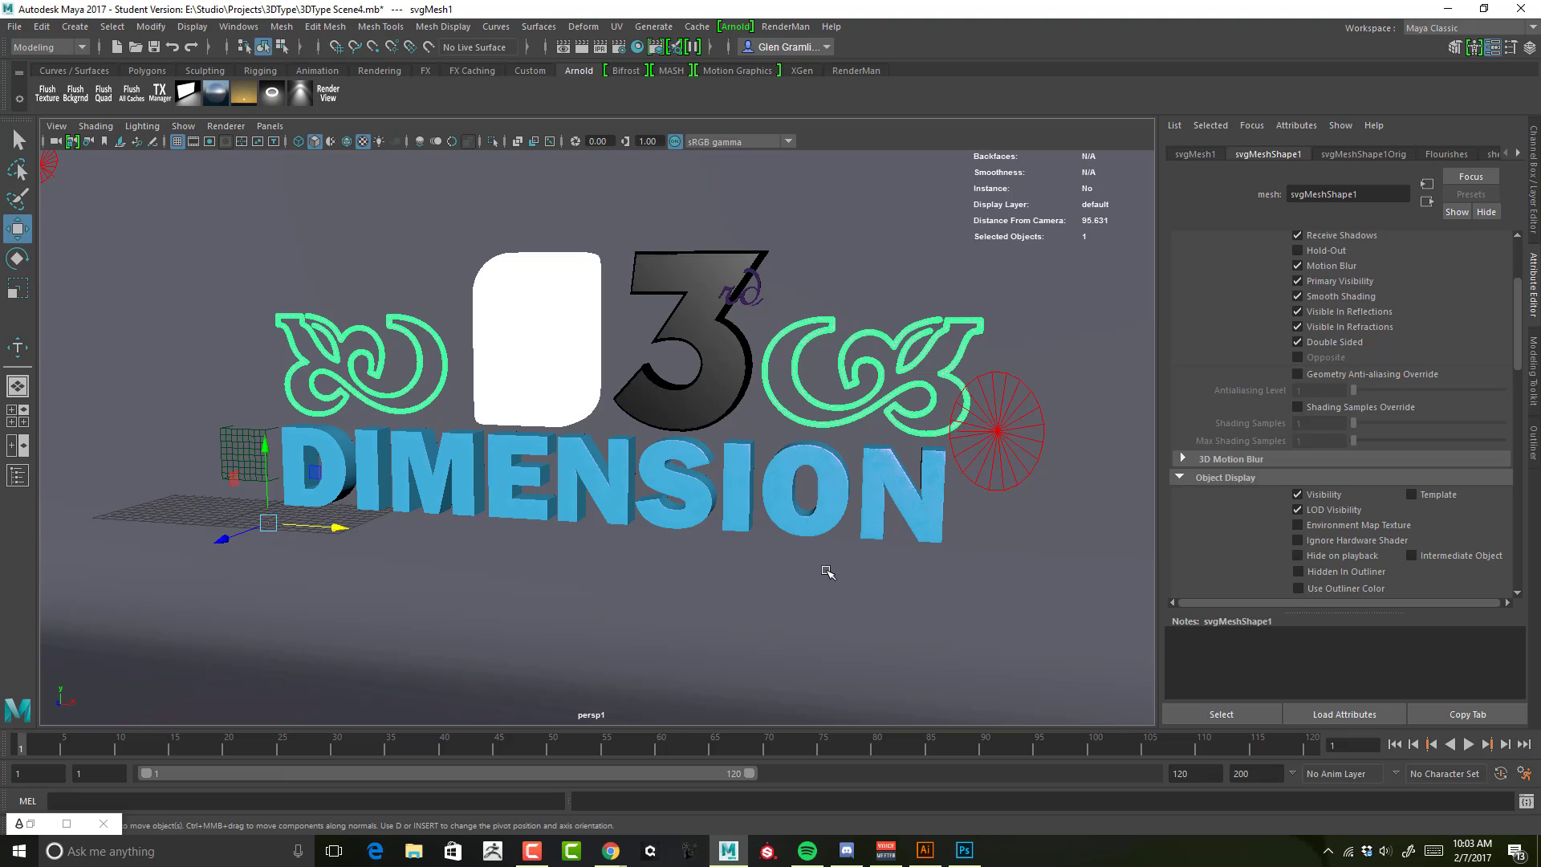
{"action": "mouse_move", "coordinate": [834, 571]}
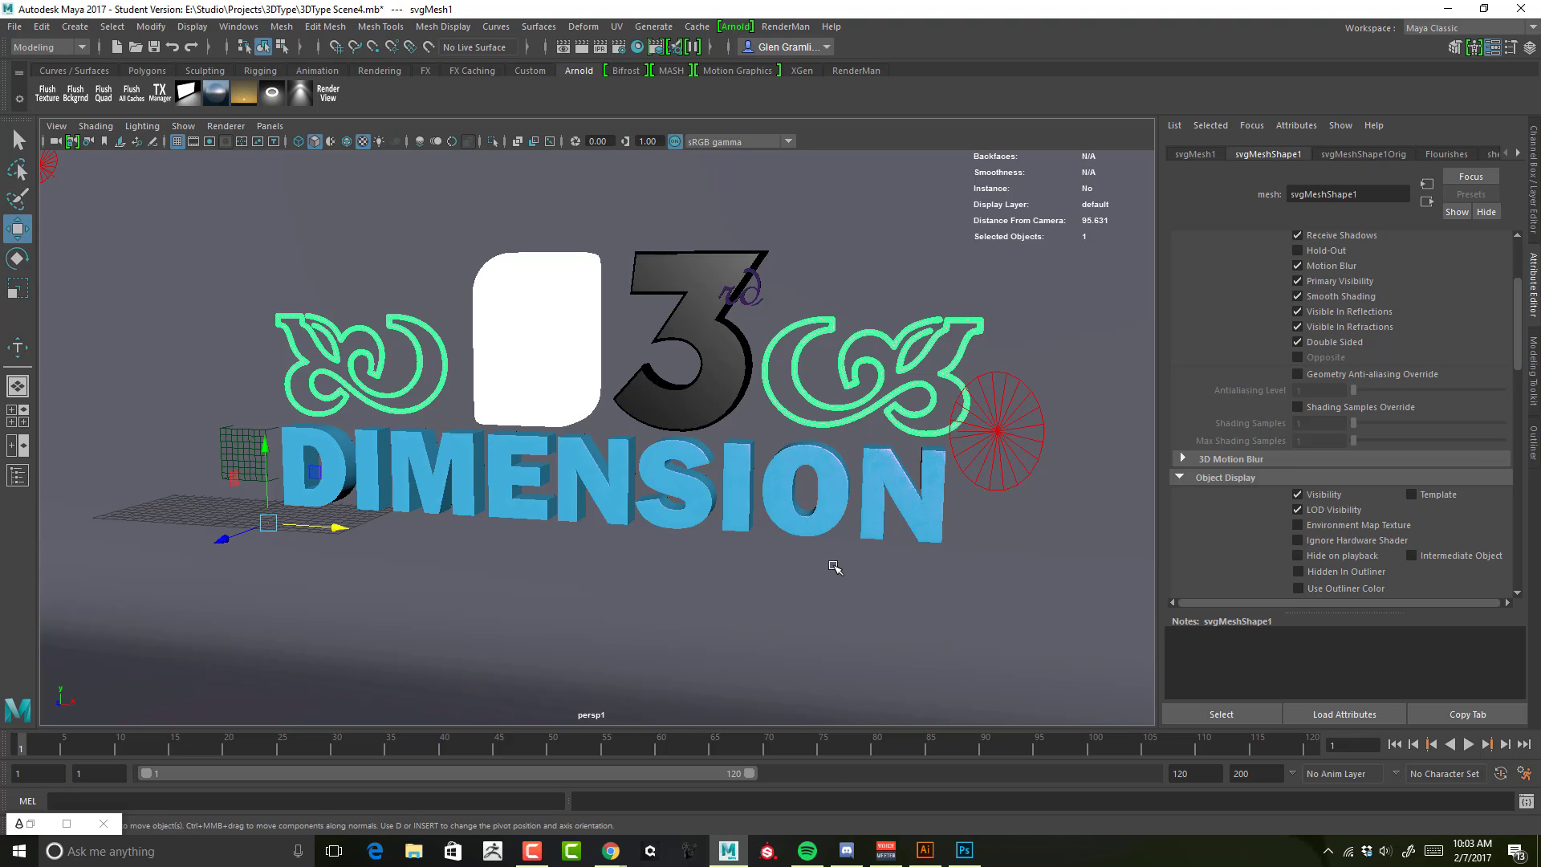
{"action": "mouse_move", "coordinate": [827, 541]}
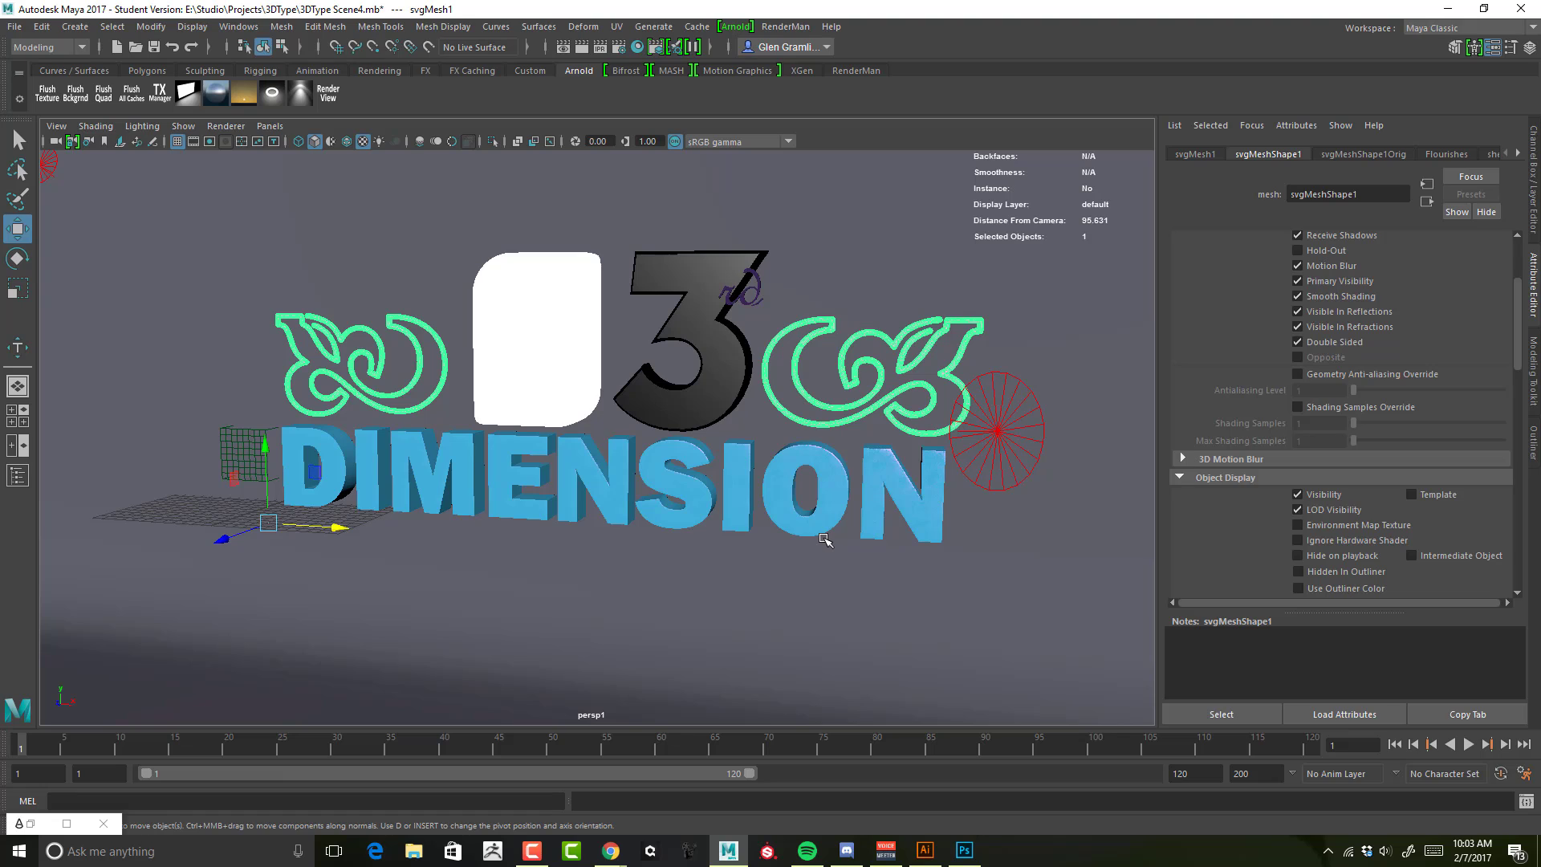
{"action": "mouse_move", "coordinate": [902, 577]}
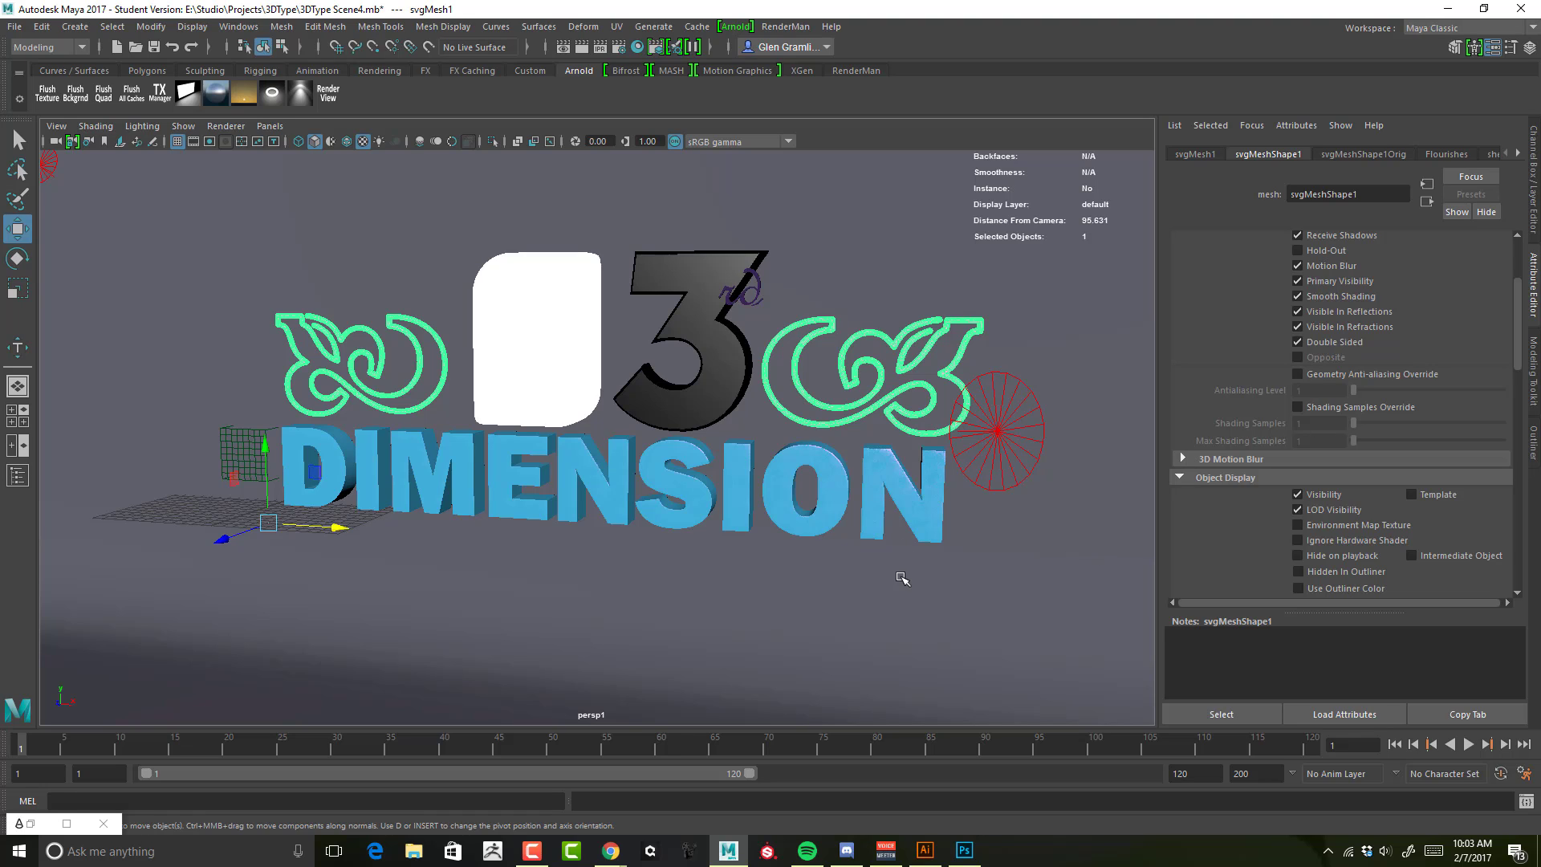
{"action": "mouse_move", "coordinate": [870, 571]}
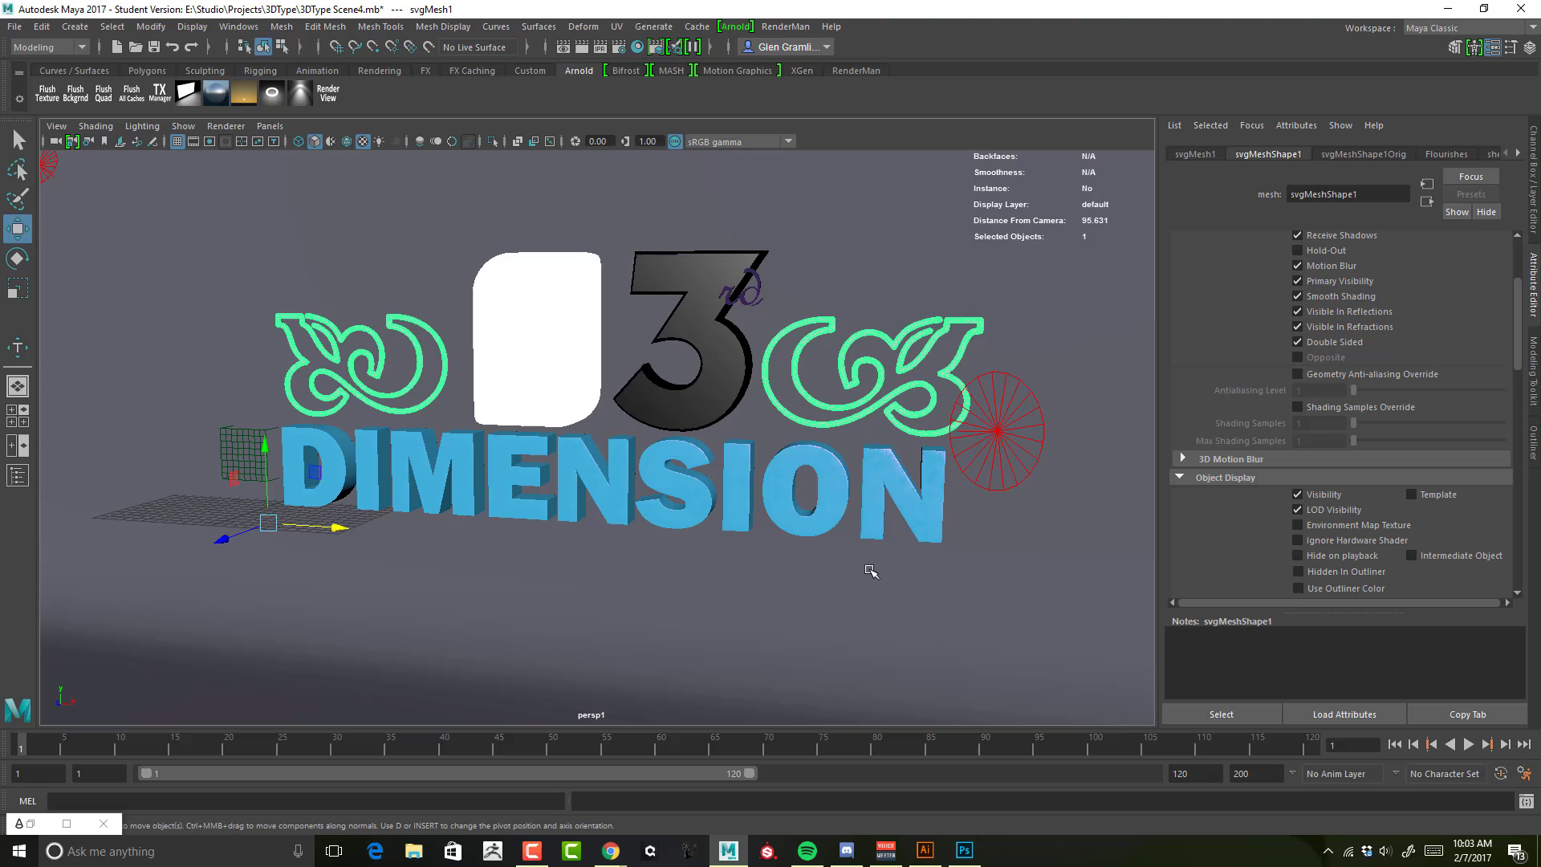
{"action": "mouse_move", "coordinate": [860, 557]}
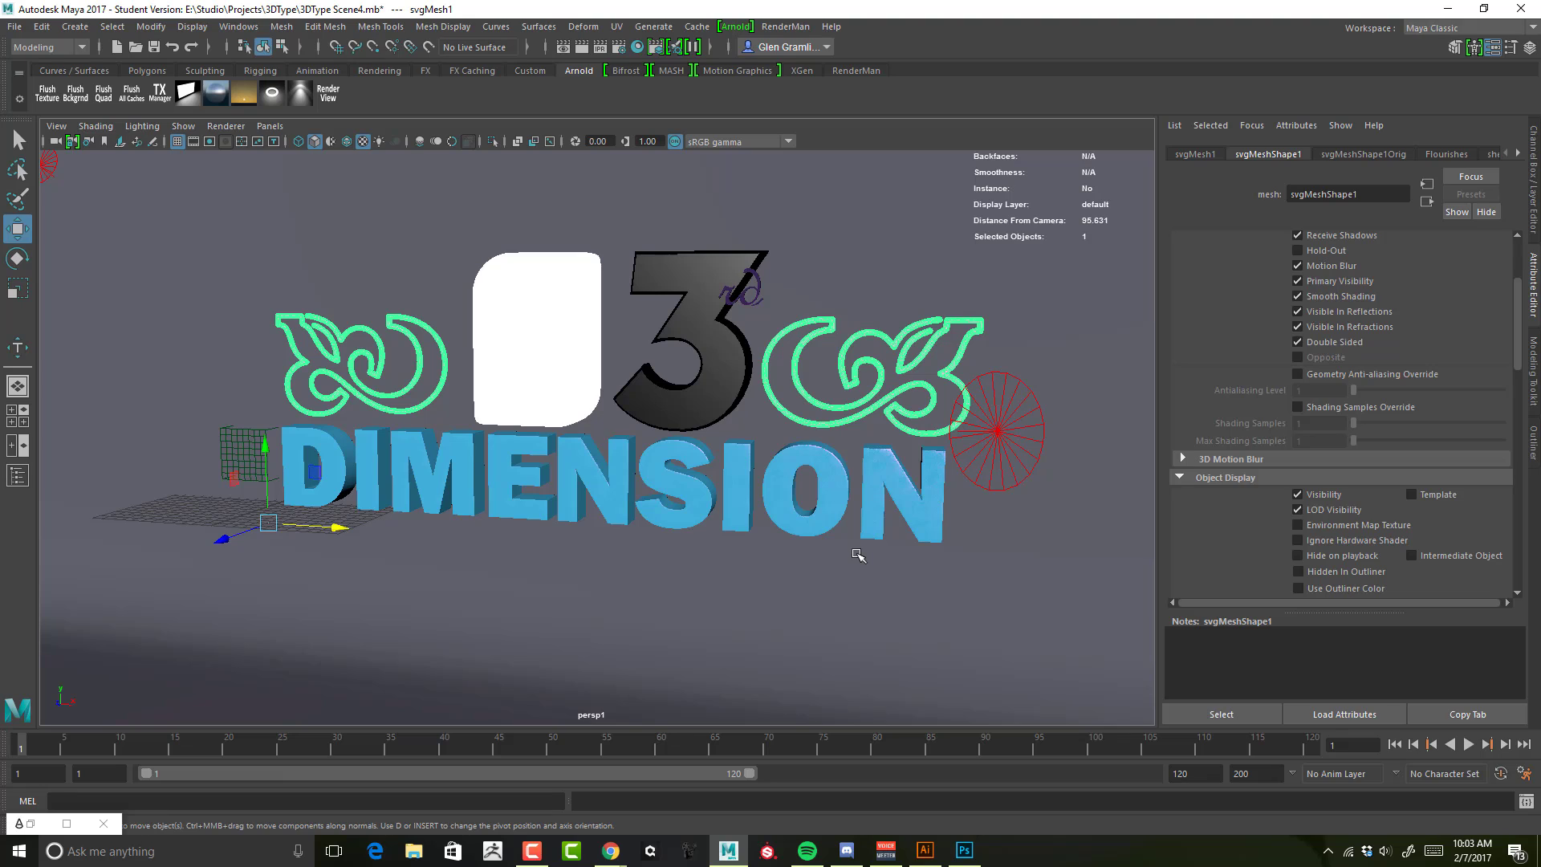
{"action": "mouse_move", "coordinate": [855, 555]}
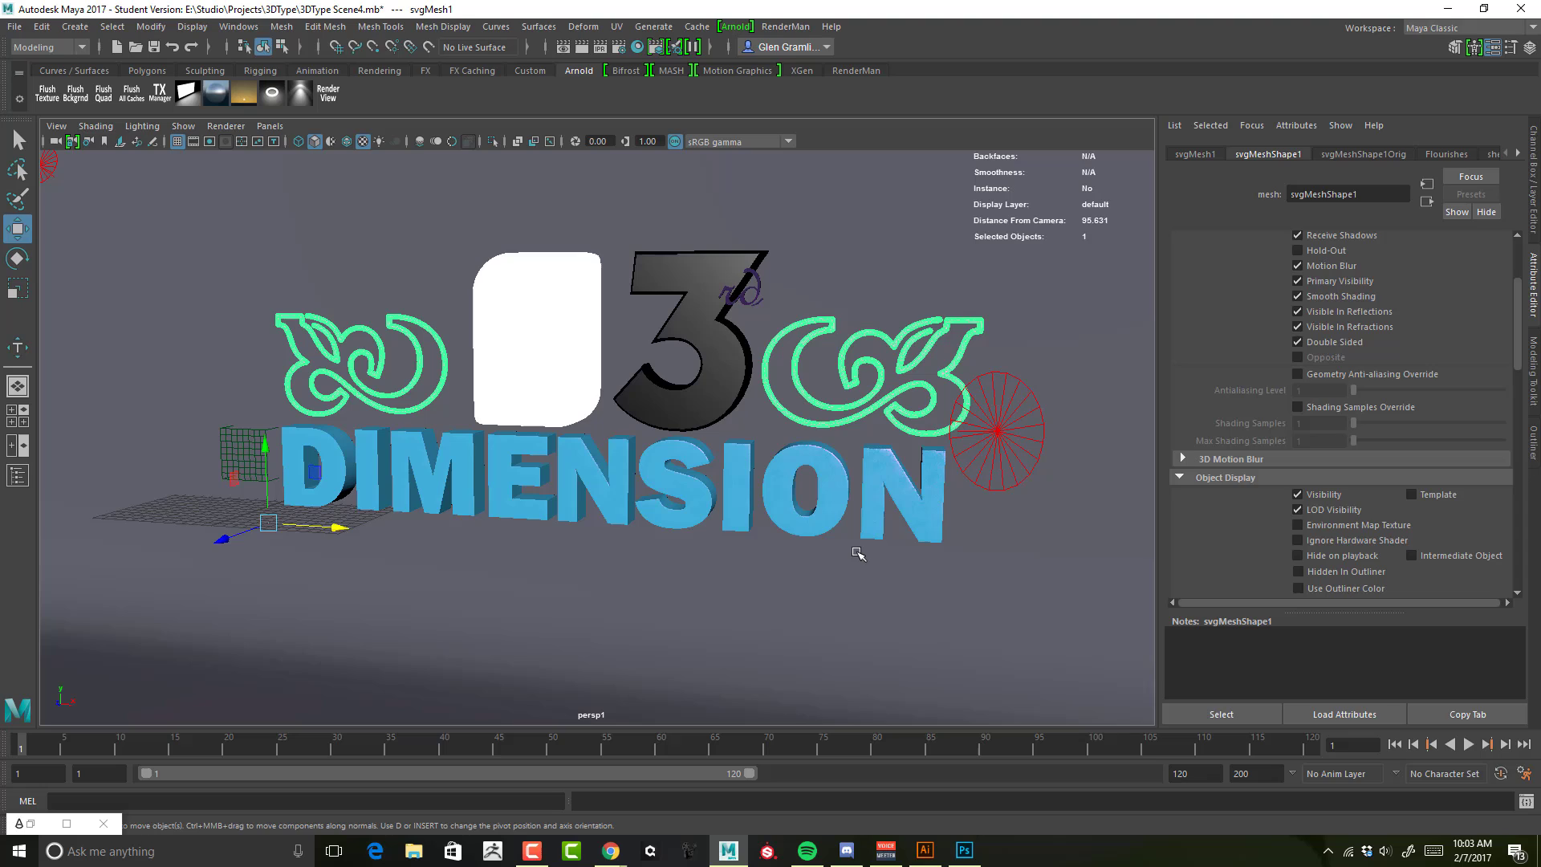
{"action": "mouse_move", "coordinate": [857, 552]}
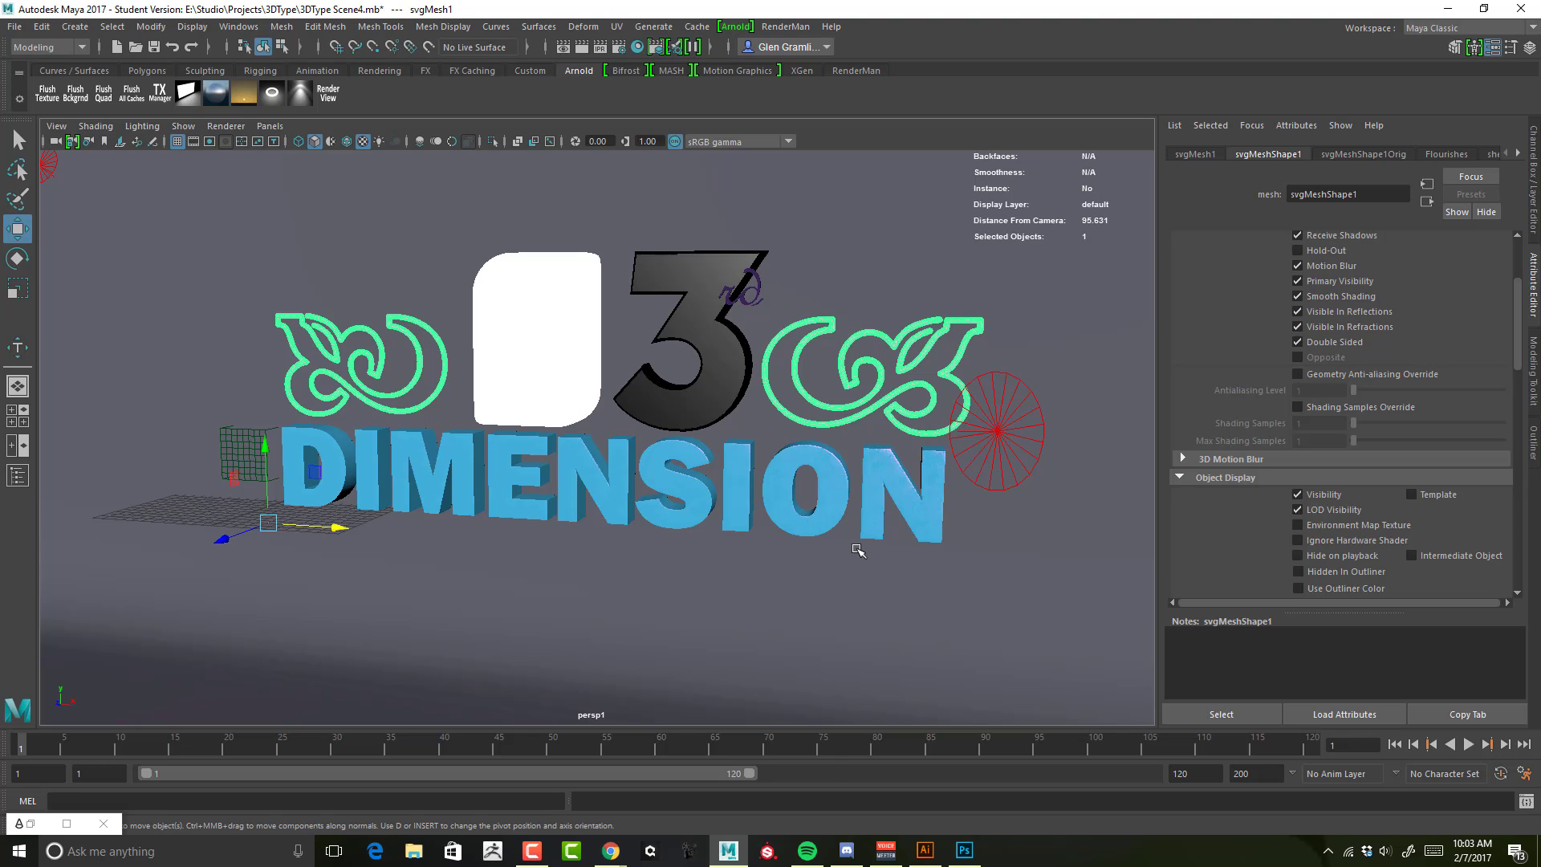
{"action": "mouse_move", "coordinate": [846, 539]}
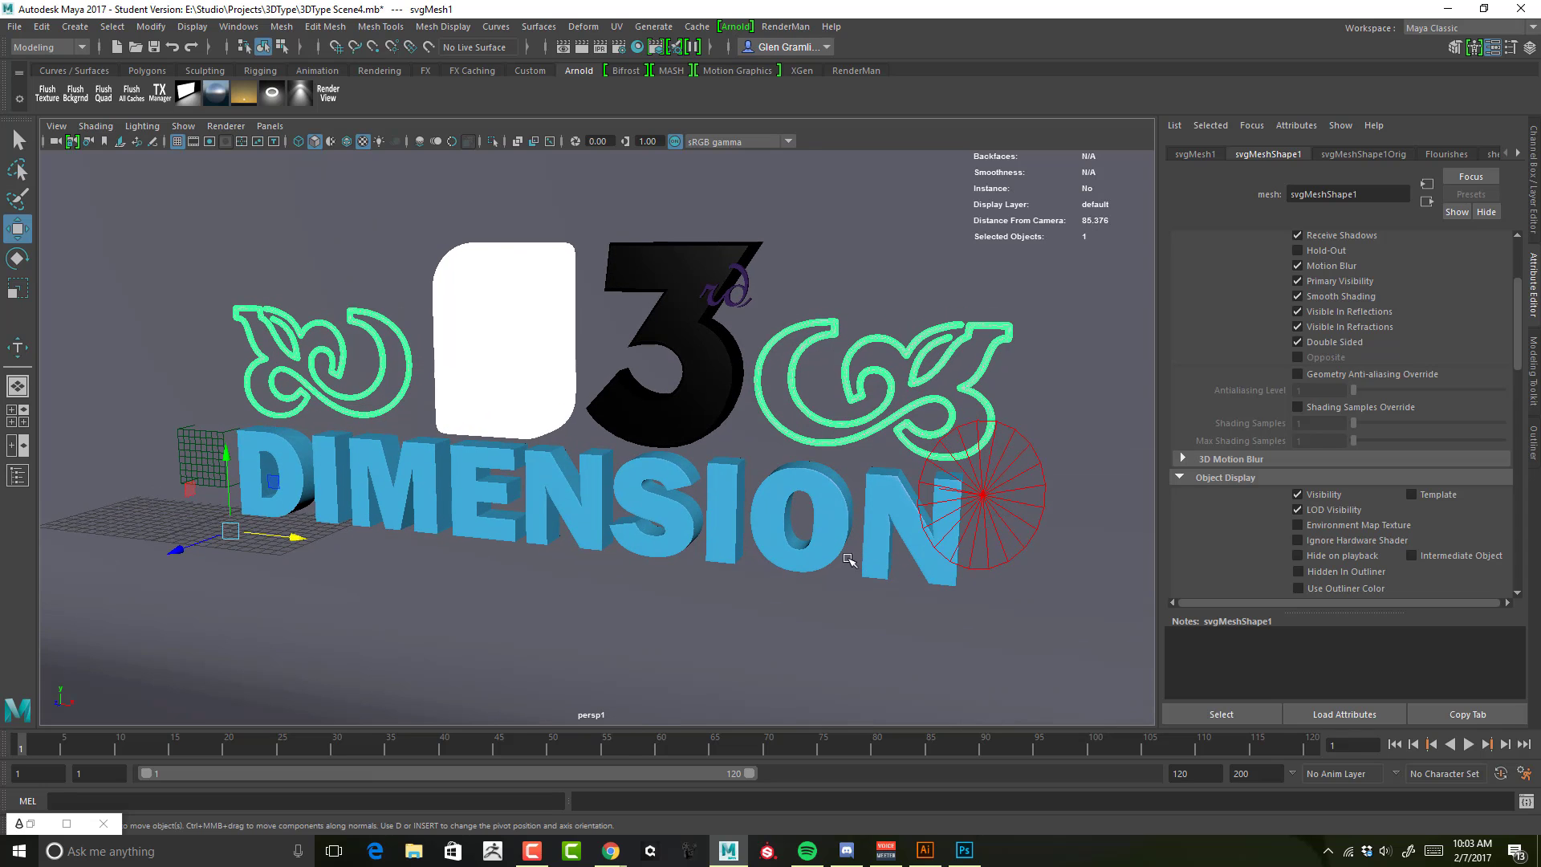
{"action": "mouse_move", "coordinate": [791, 676]}
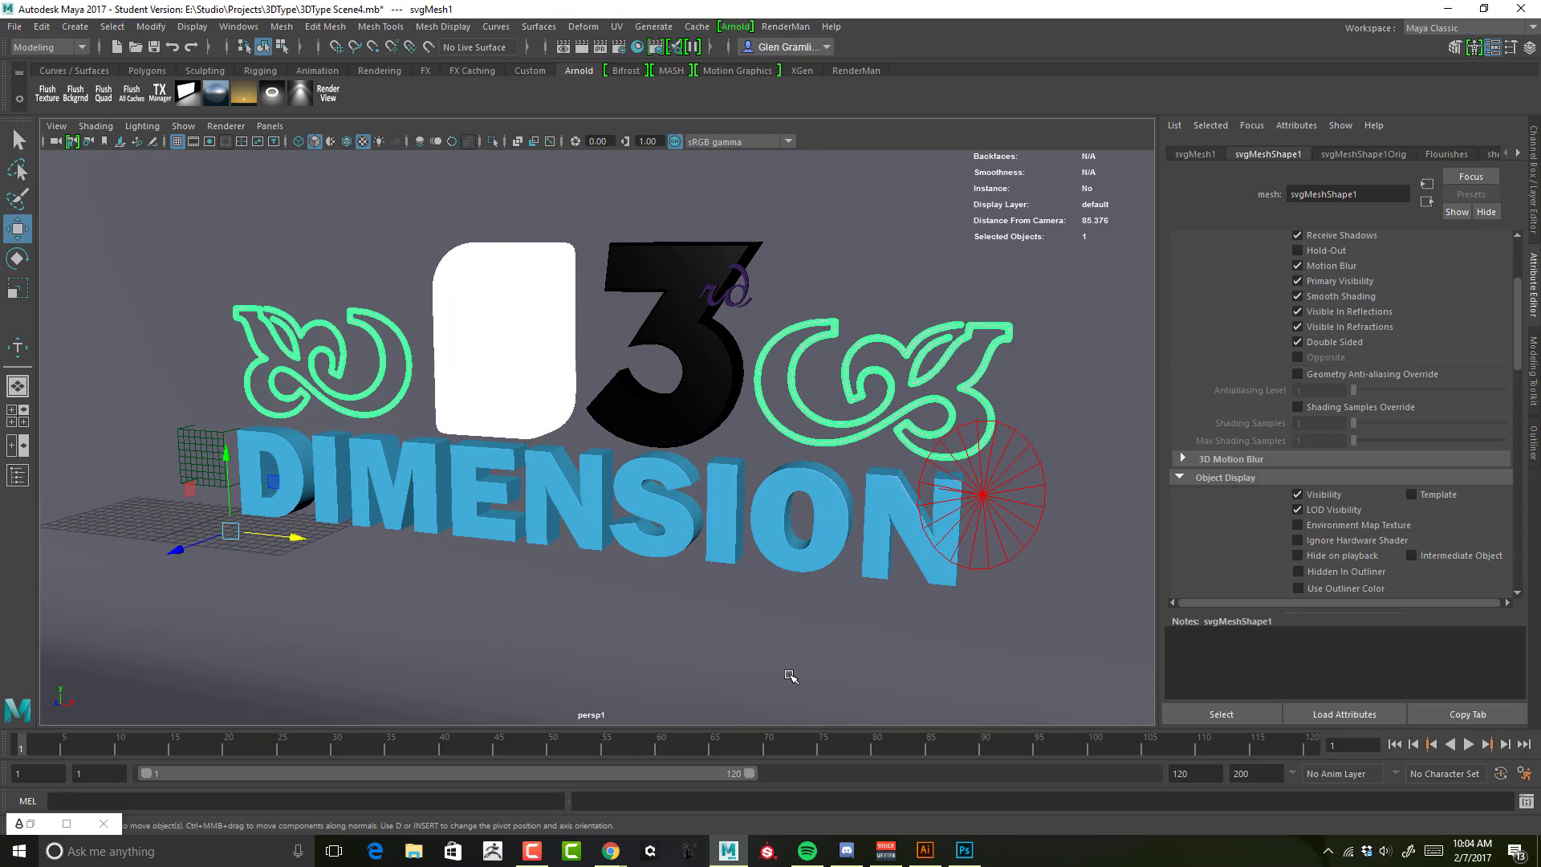